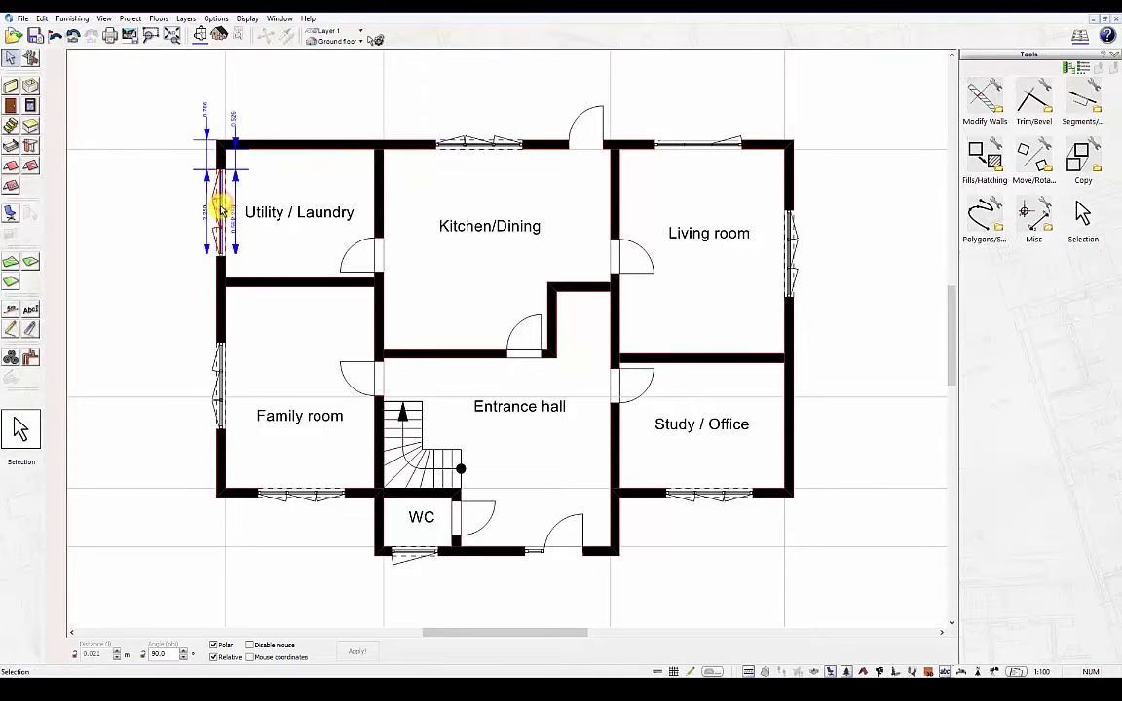
- Select the Utility / Laundry left wall, then the window in the Kitchen/Dining wall
click(470, 146)
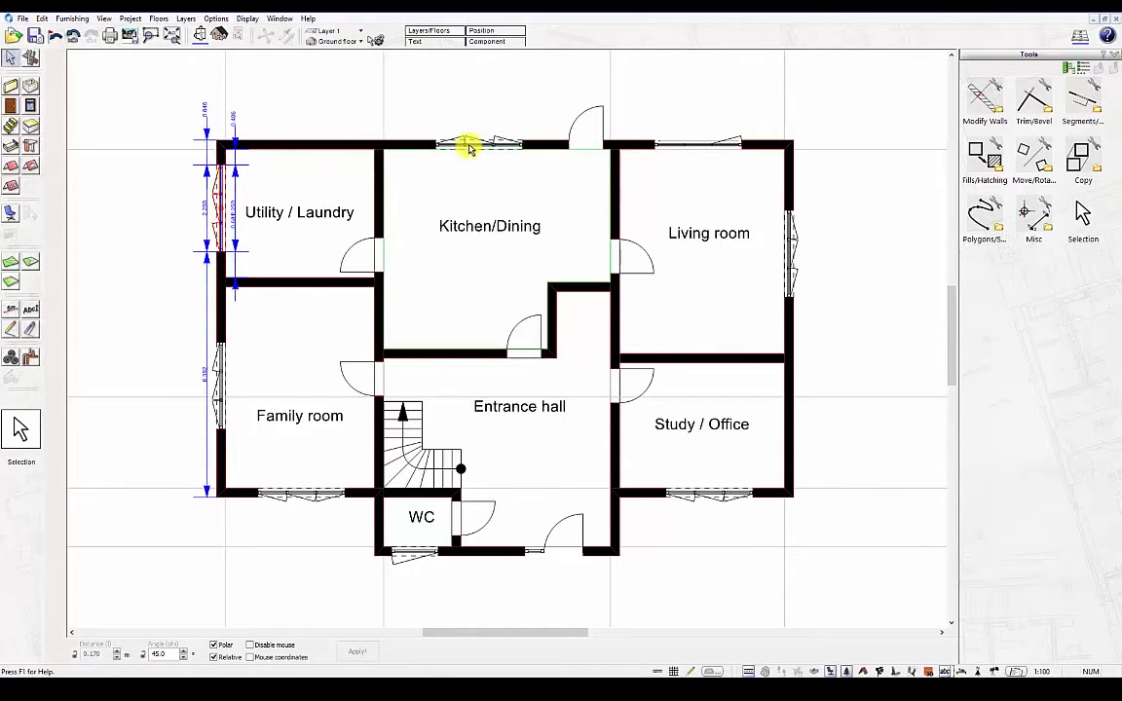
click(478, 156)
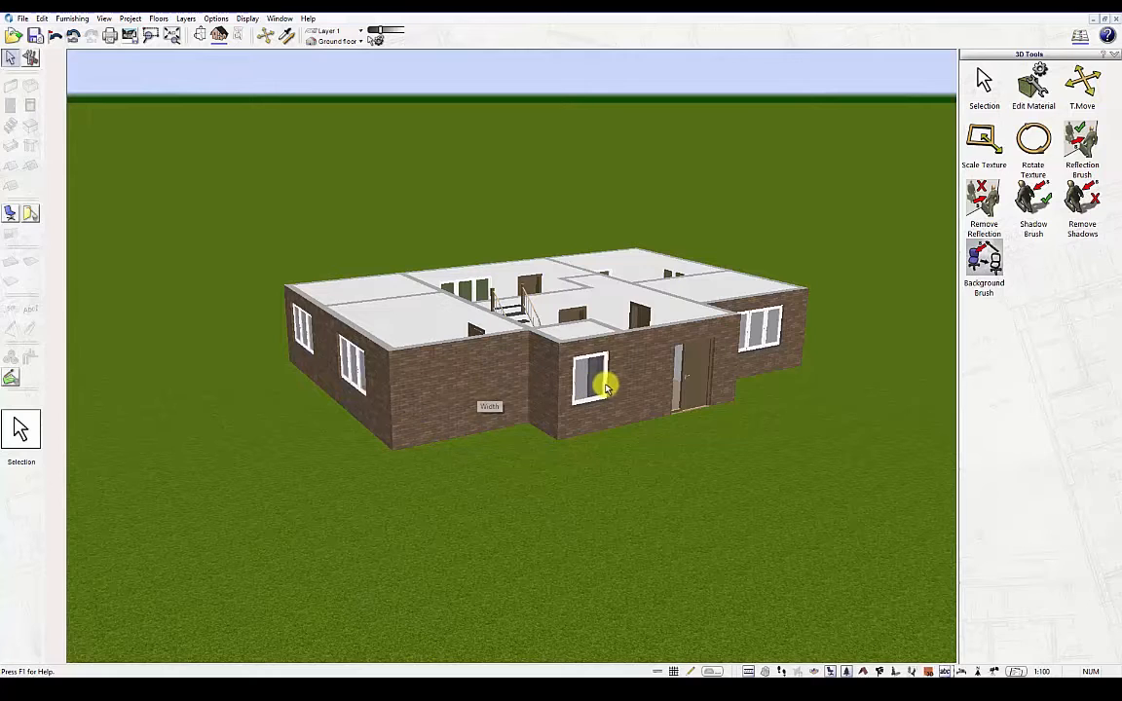
- Select an element on the 3D brick house model with the 3D Selection tool
click(600, 386)
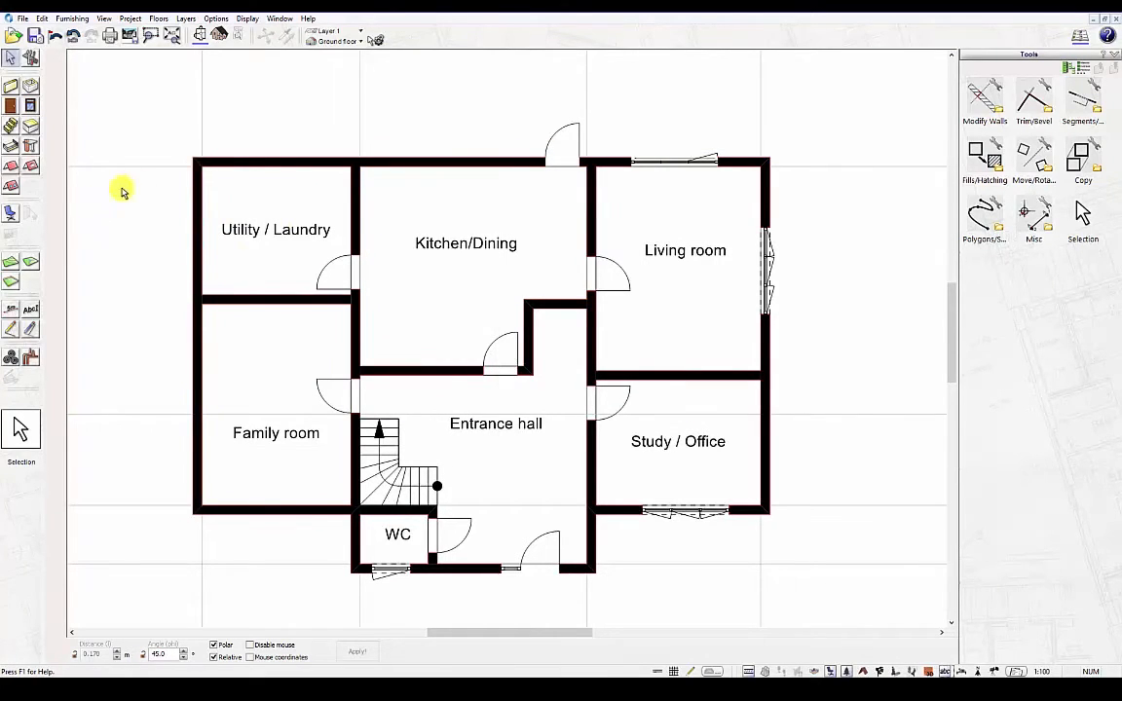
mouse_move(136, 117)
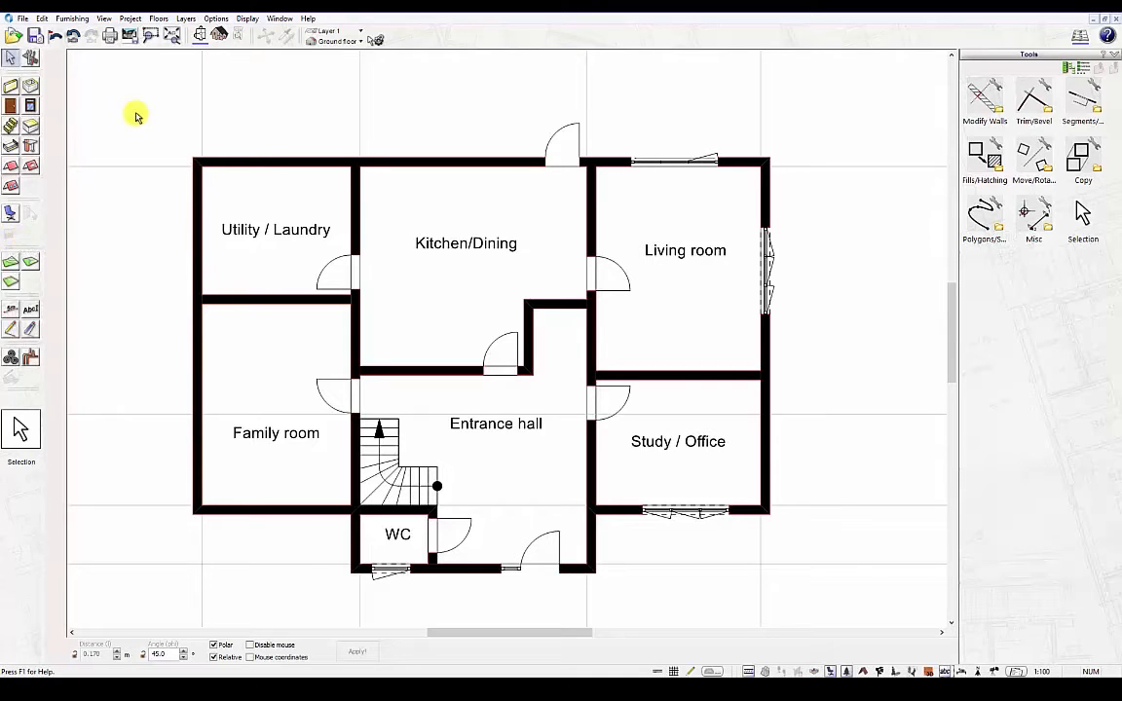
mouse_move(158, 160)
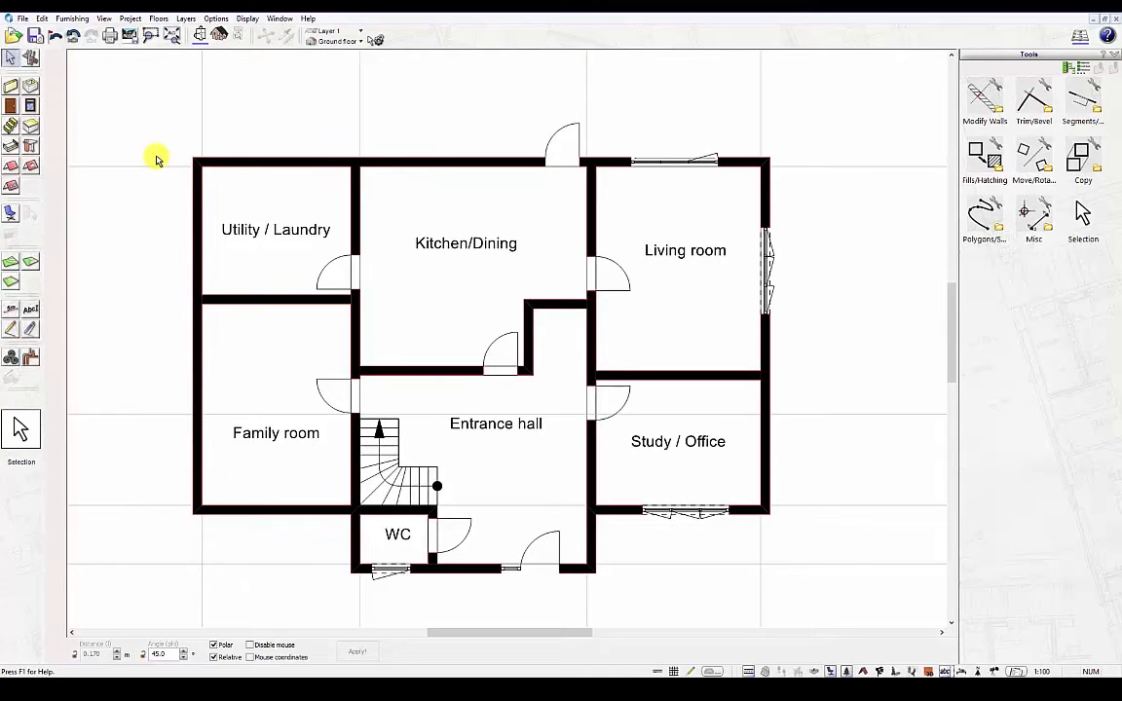
mouse_move(148, 146)
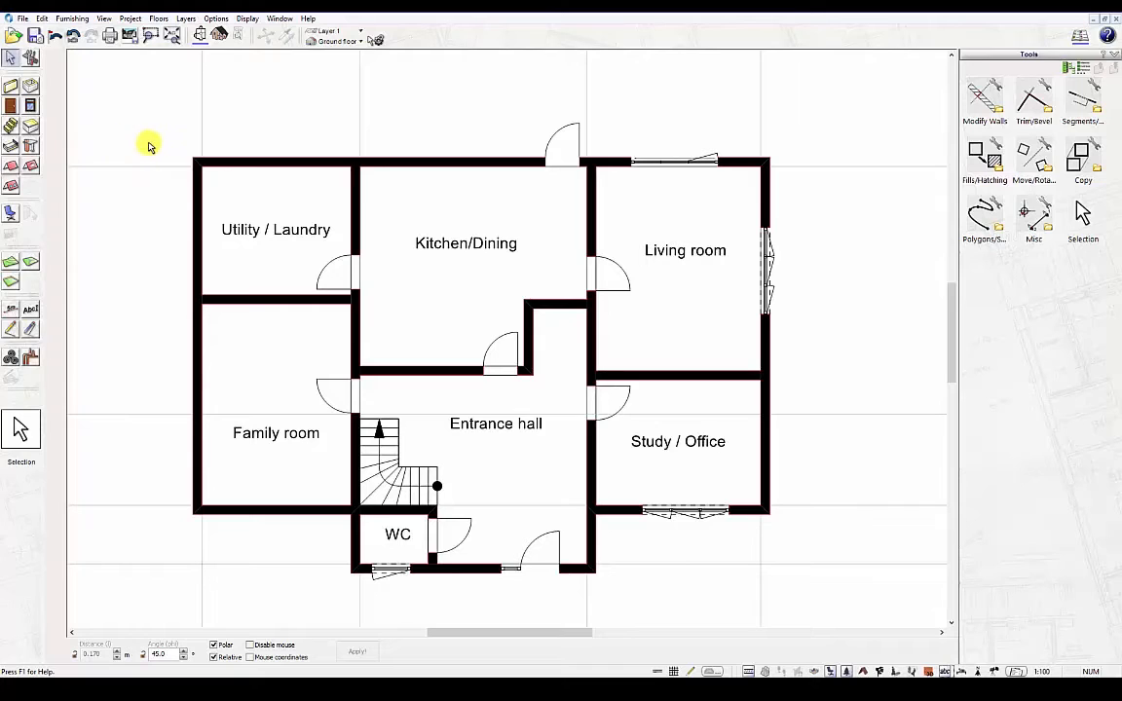
mouse_move(286, 133)
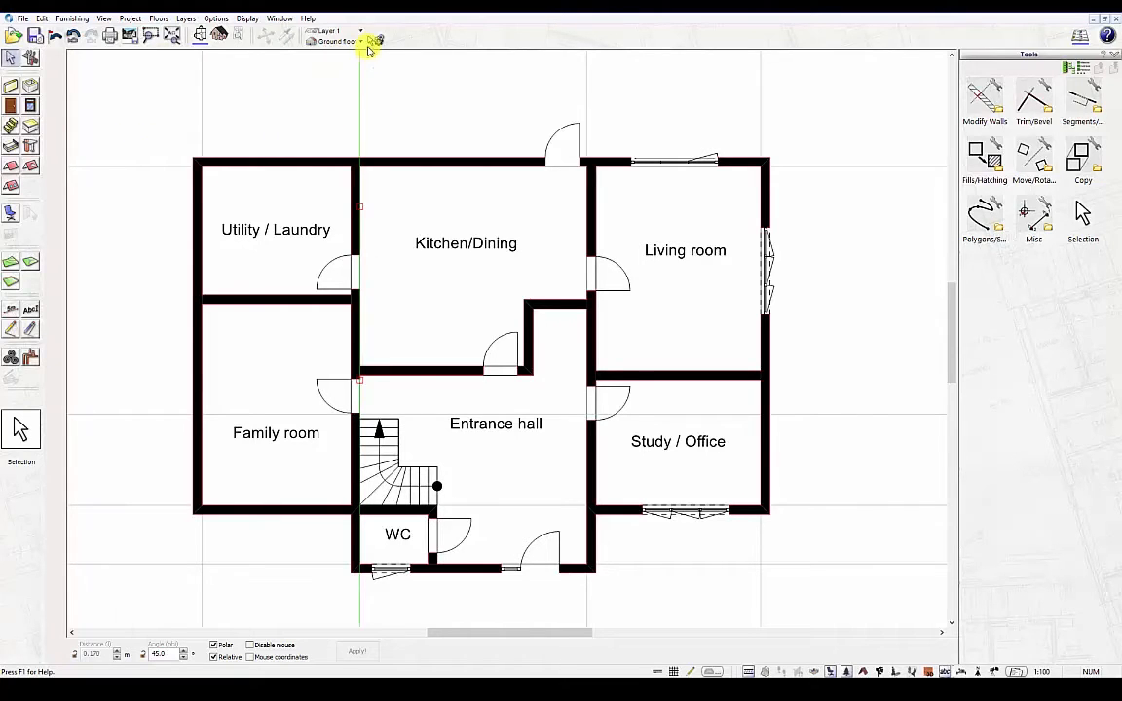
- Set the Selection tool's drawn rectangle to 'Use for zooming (detail)' in Tool Options
click(374, 41)
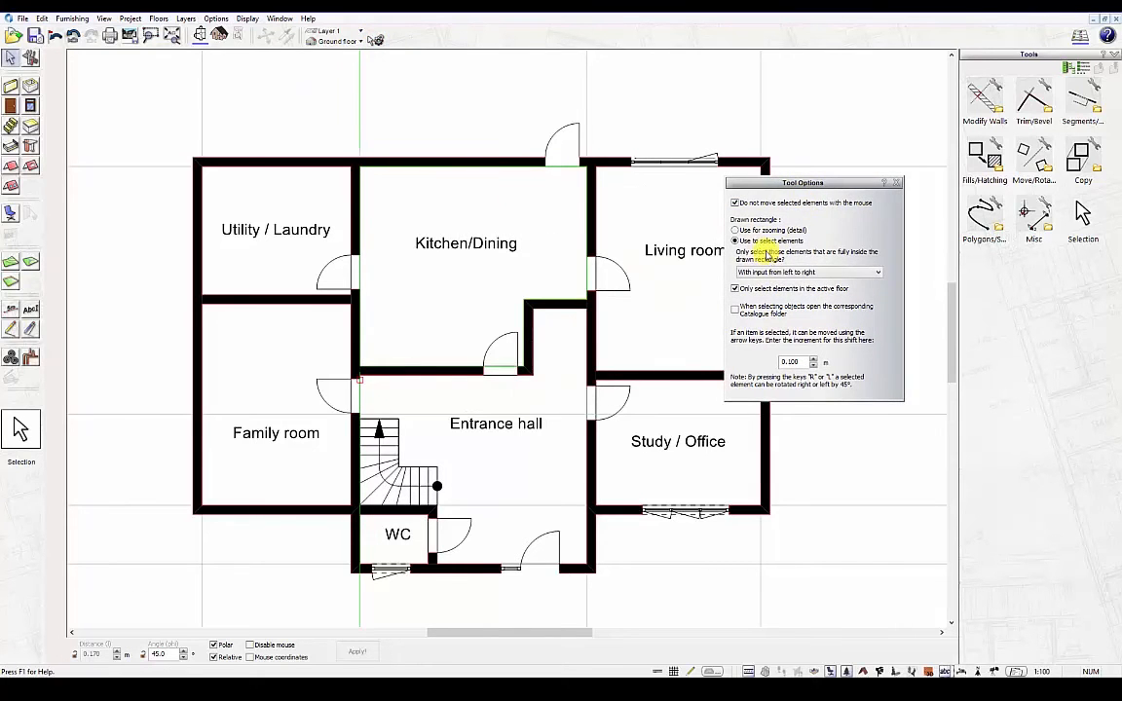
click(736, 230)
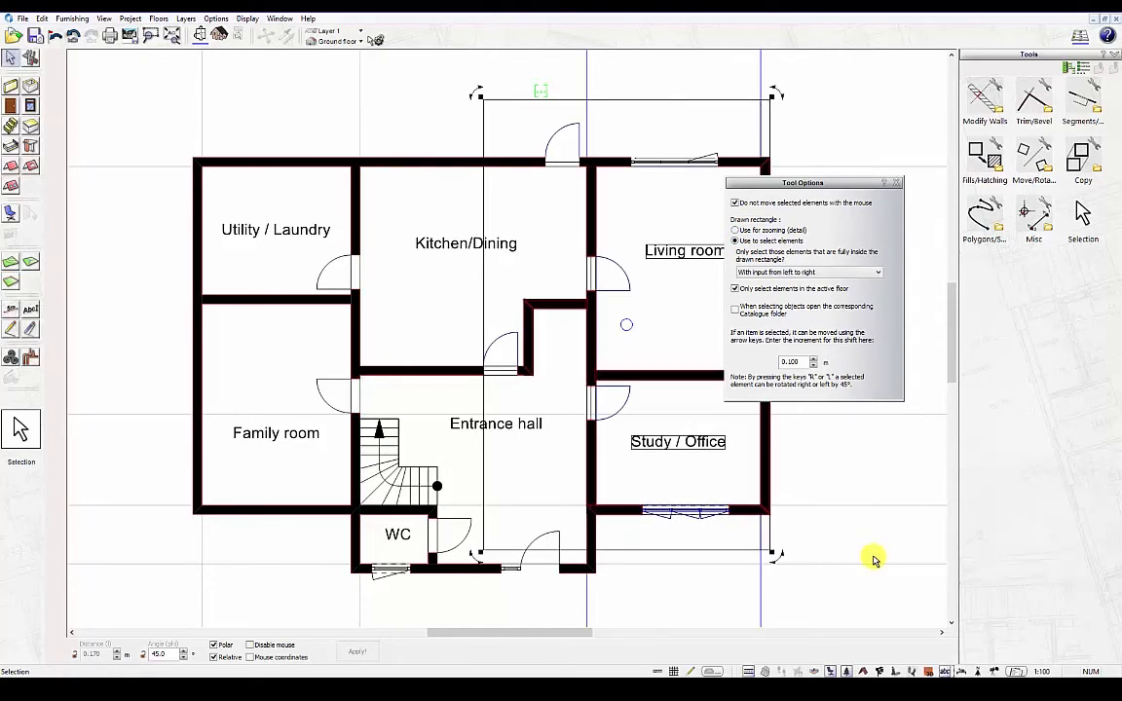
click(736, 230)
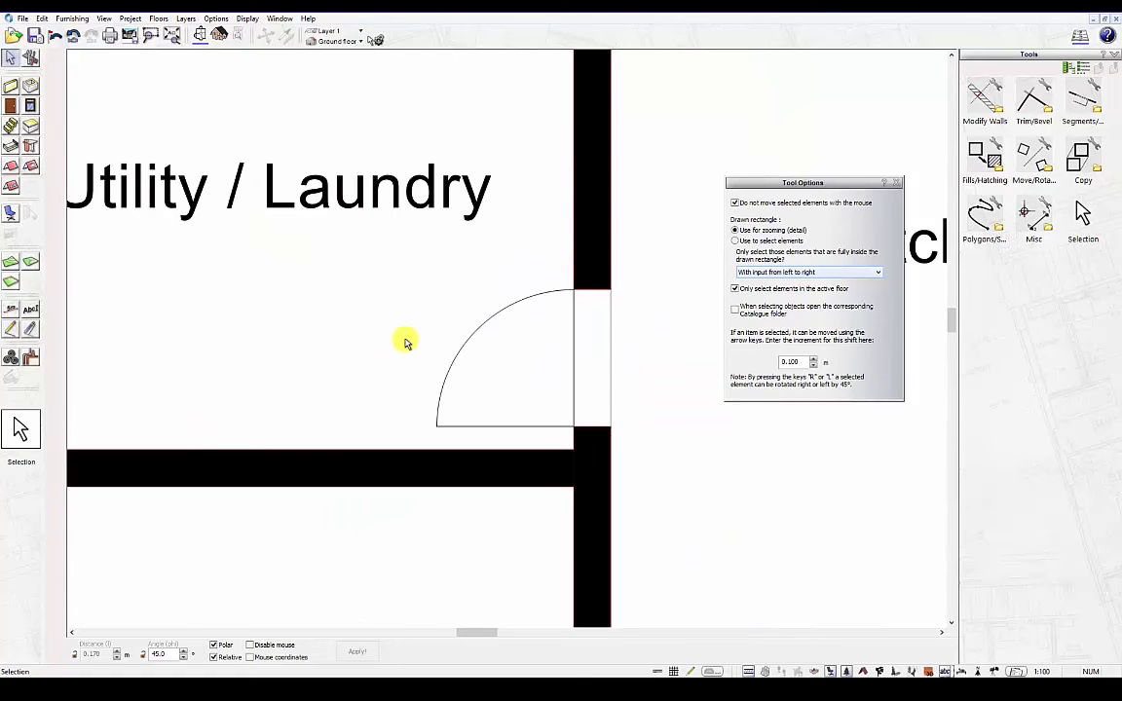
mouse_move(345, 261)
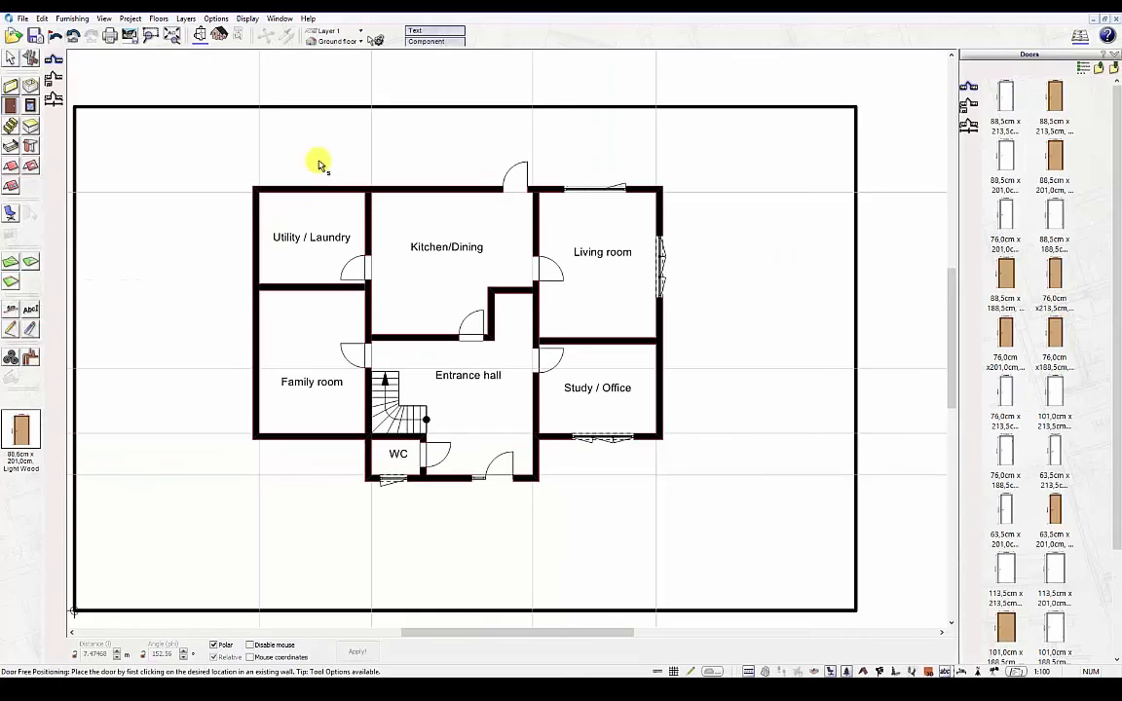
mouse_move(318, 199)
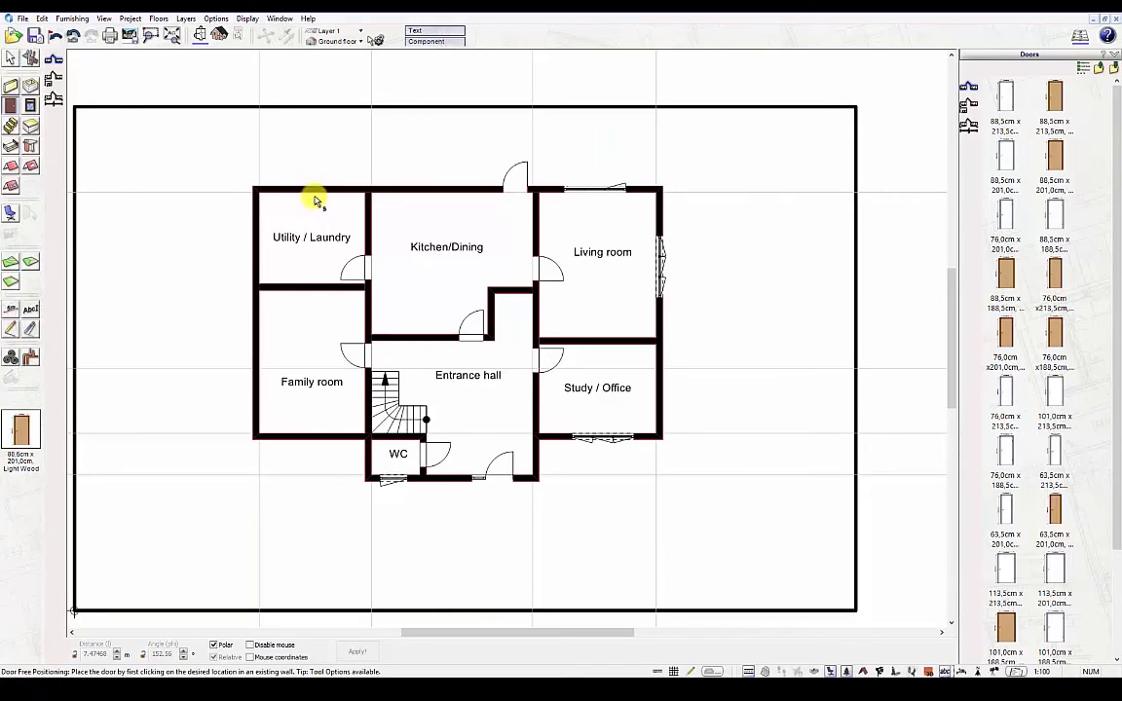
- Position a catalogue door on the top wall of the Utility / Laundry room
click(304, 193)
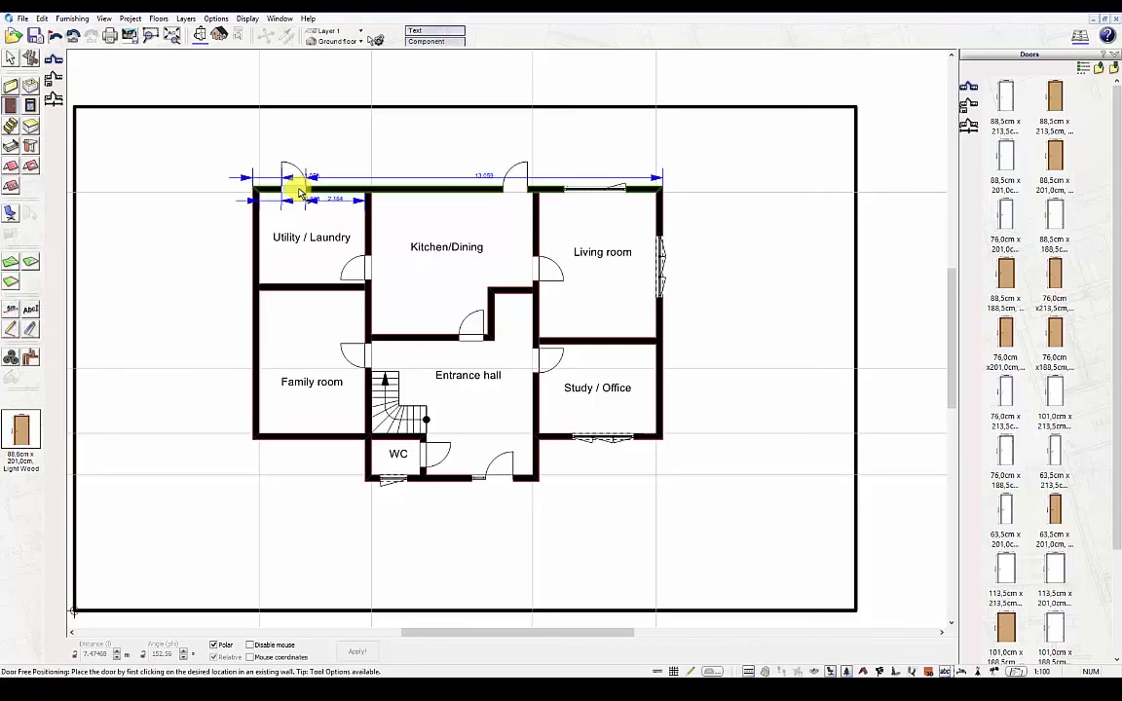